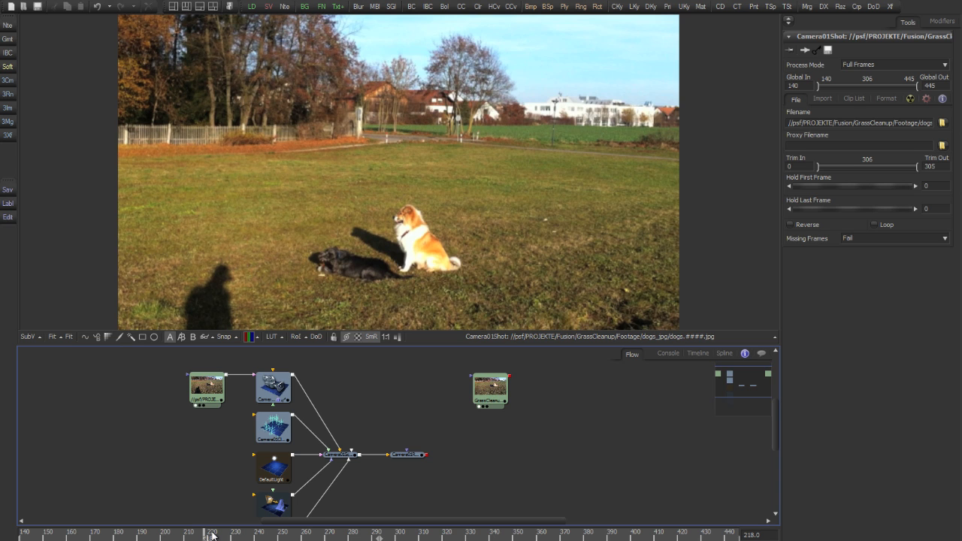
Jump to around frame 296 and bring up Loader1's settings for the cleaned-up grass render
drag(213, 534, 400, 533)
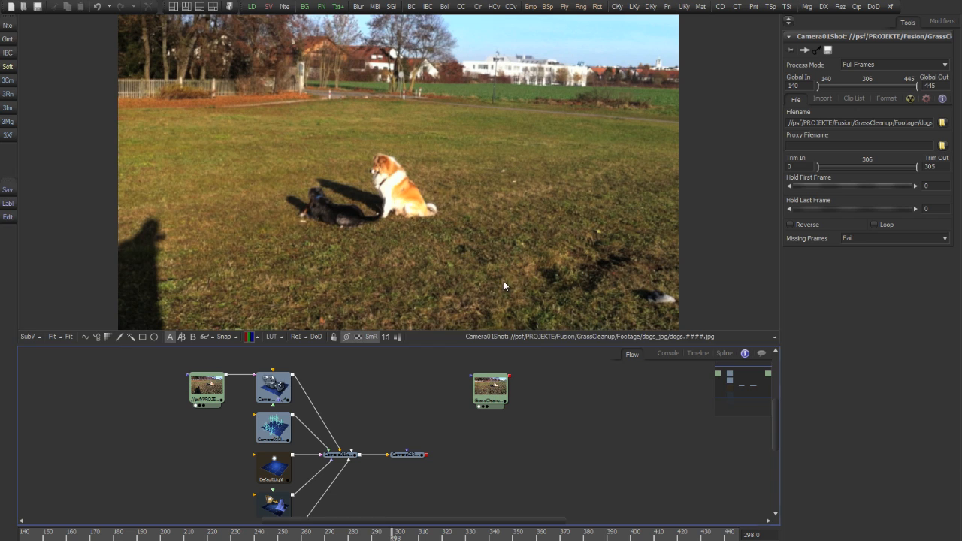
click(489, 390)
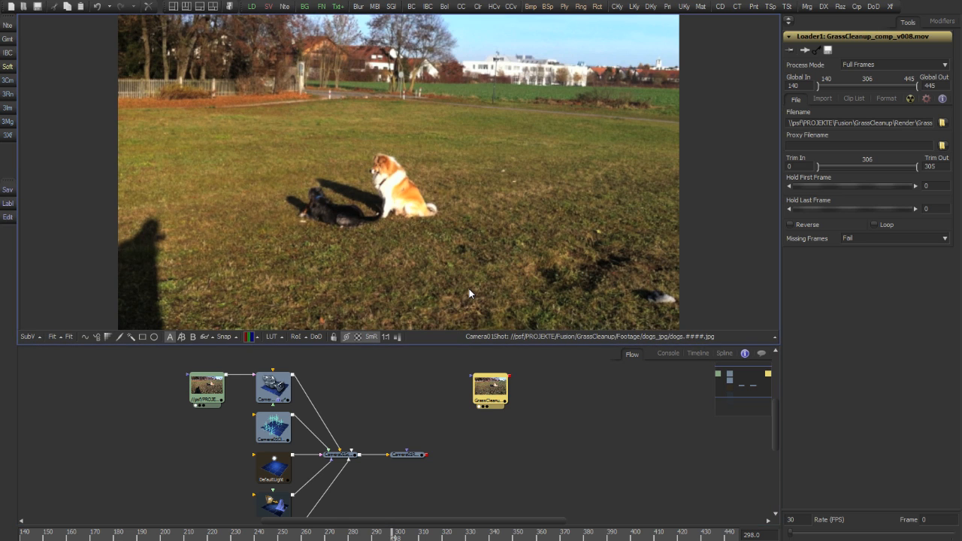